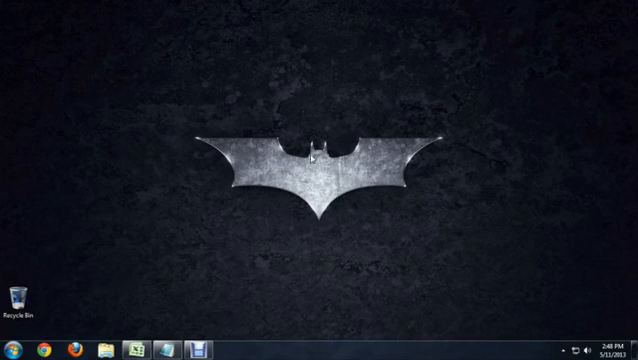
Step: Enable Sticky Keys by pressing Shift five times and confirming Yes in the prompt
key(shift)
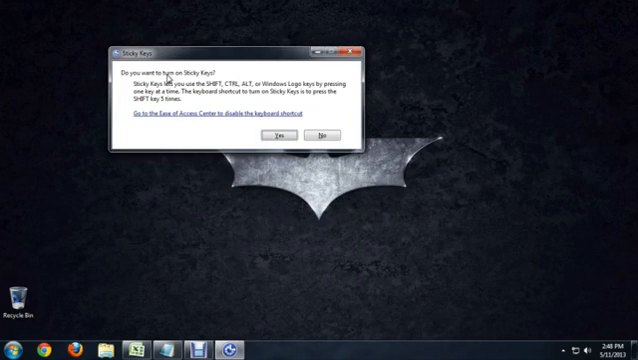
click(319, 134)
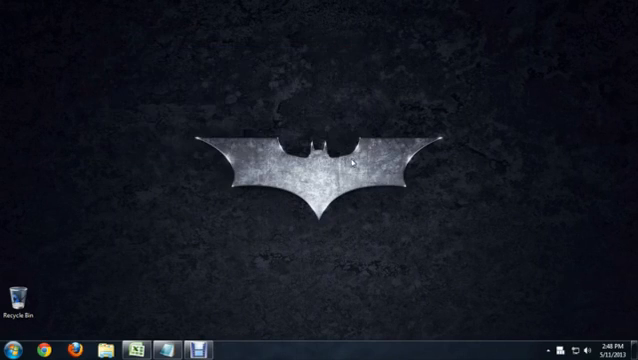